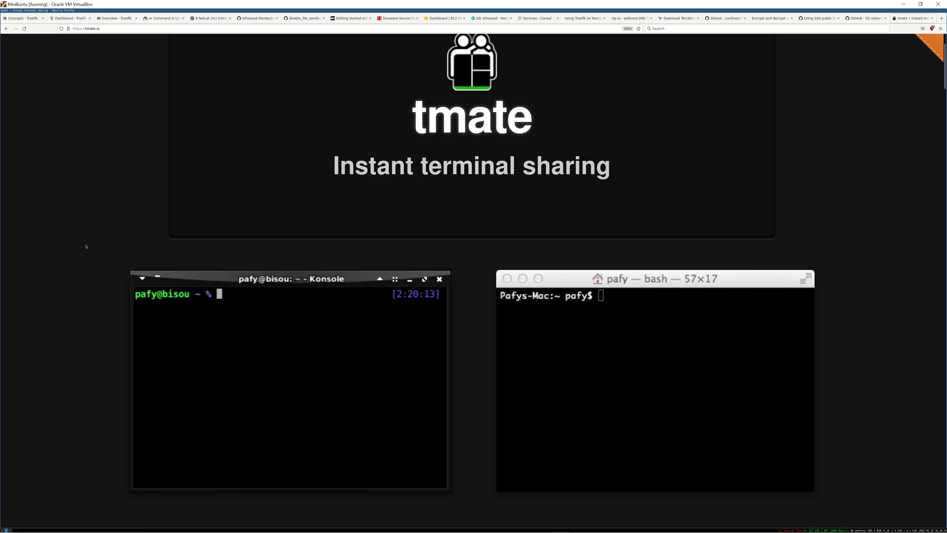
pyautogui.moveTo(86, 244)
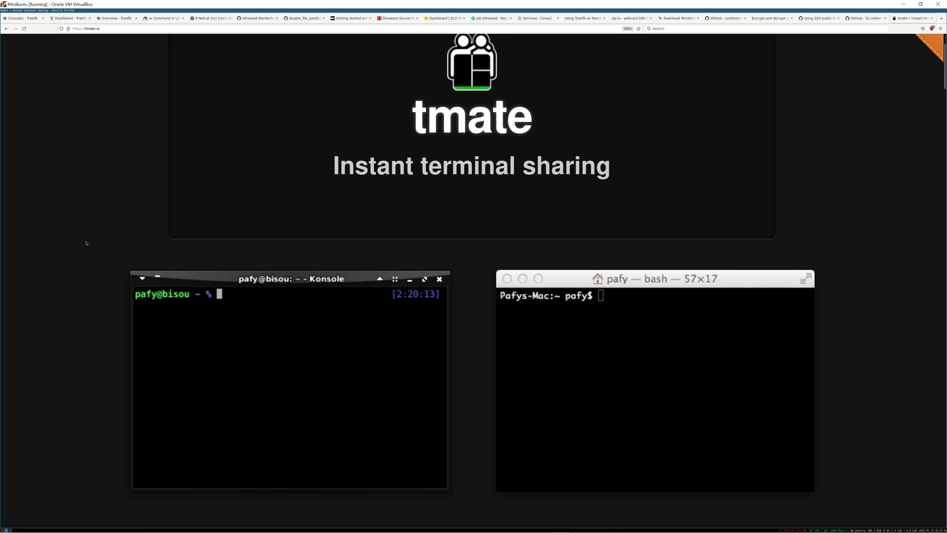
# Step: Scroll tmate.io to Installation and view the macOS then Ubuntu install commands
pyautogui.scroll(-3)
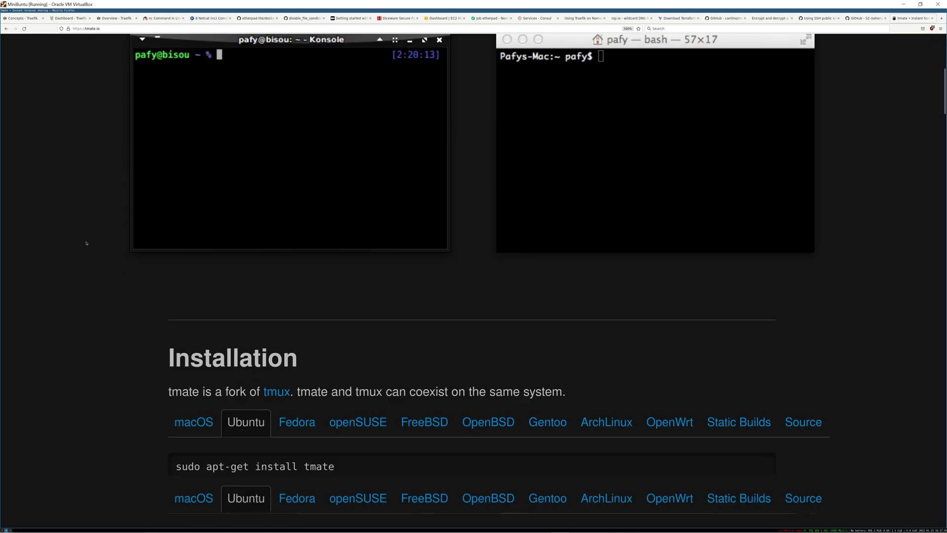
pyautogui.scroll(-3)
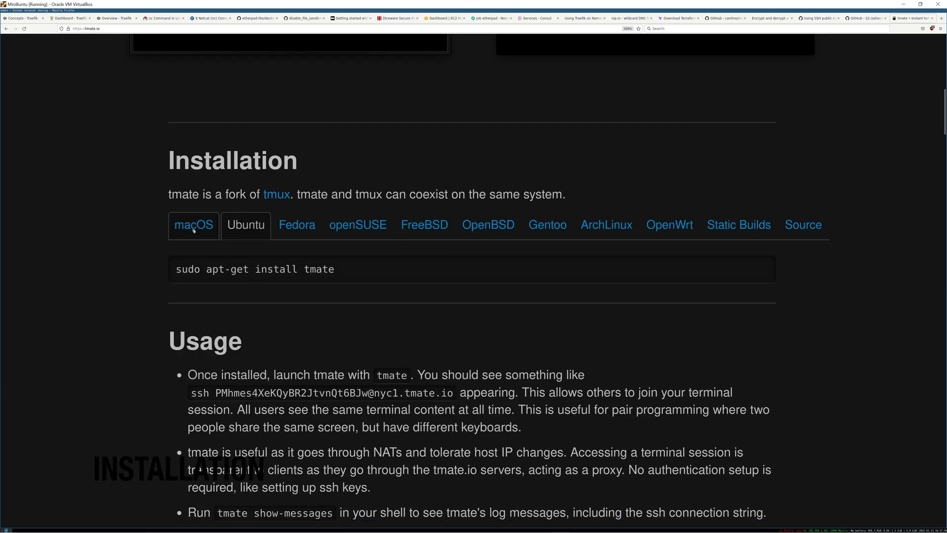
pyautogui.click(193, 225)
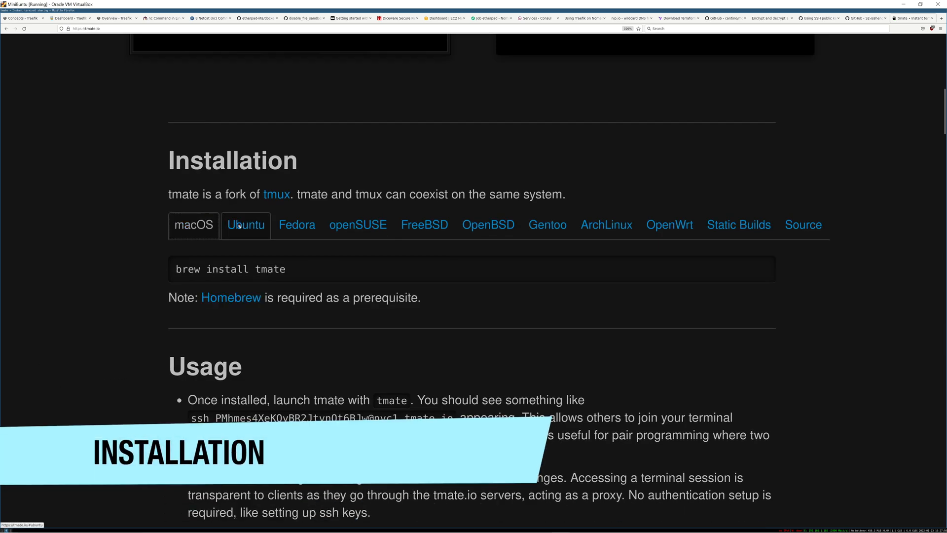
pyautogui.click(246, 225)
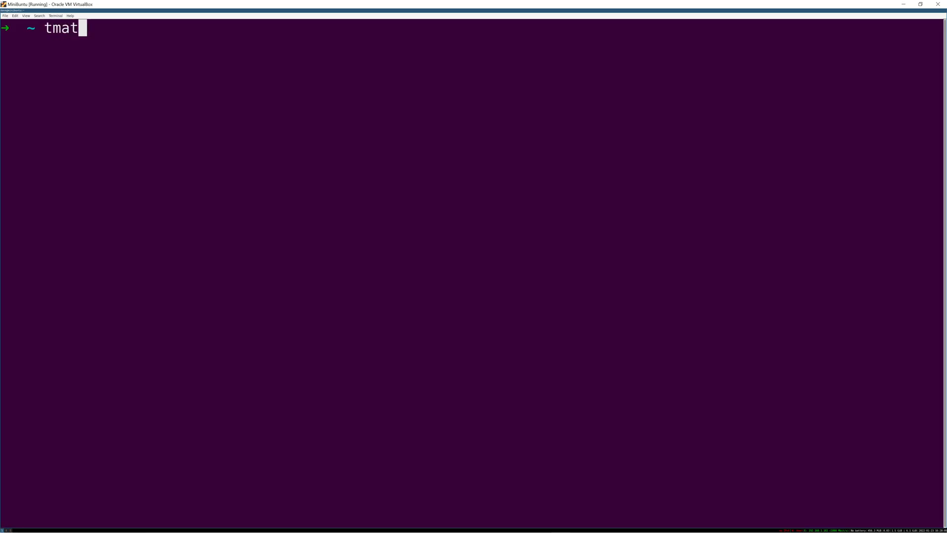
# Step: Launch tmate to get read-only and full web and ssh sharing links
pyautogui.write('e')
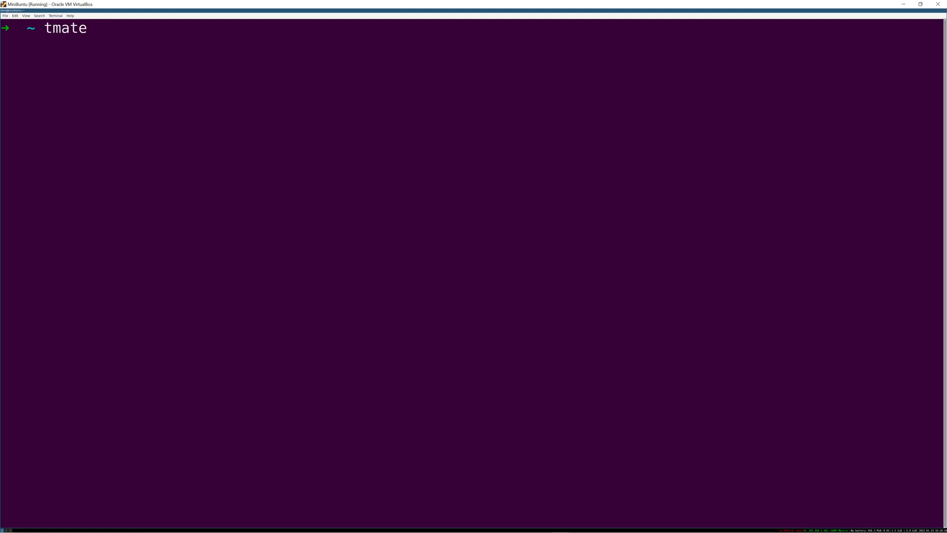
pyautogui.press('Return')
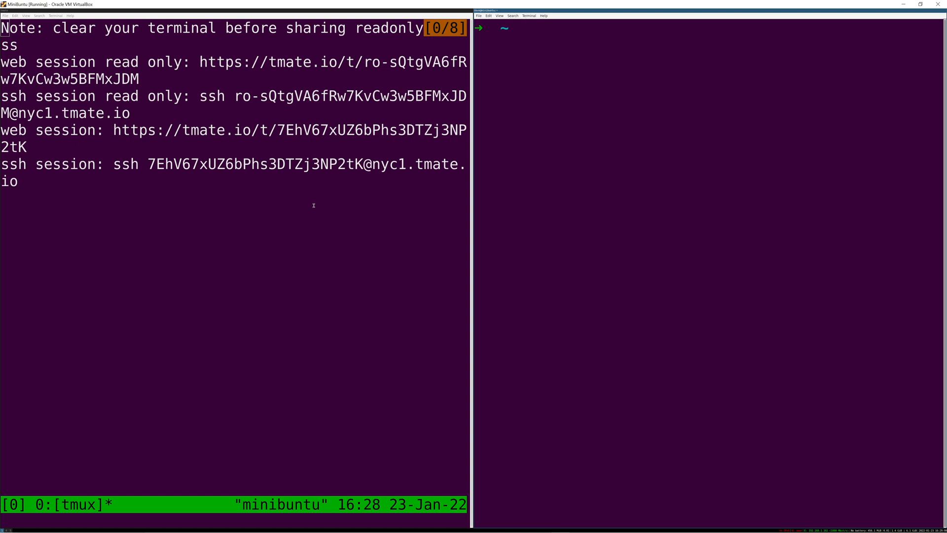
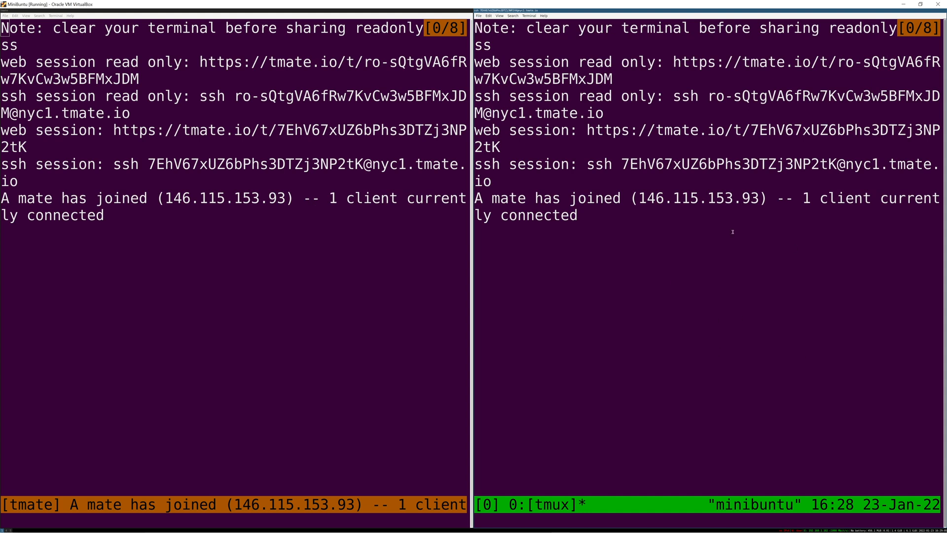
pyautogui.moveTo(697, 271)
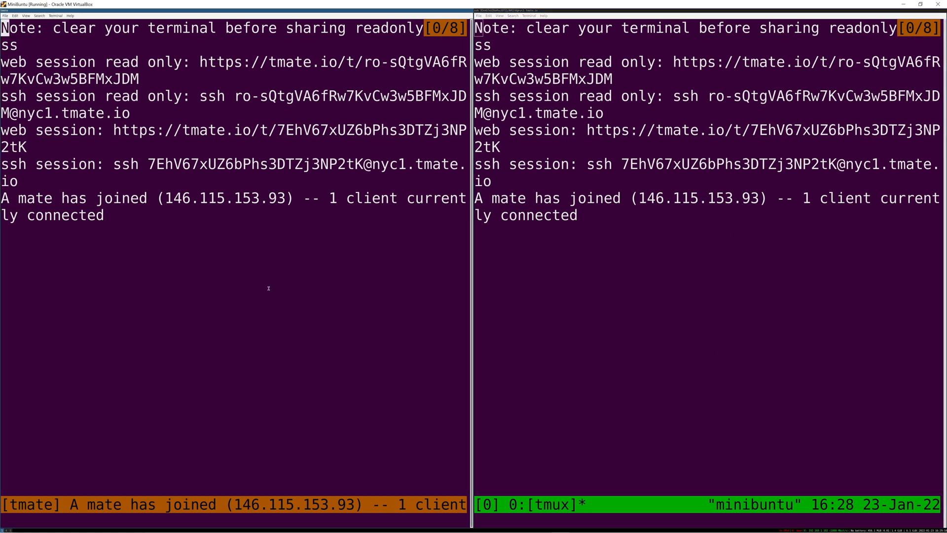
pyautogui.moveTo(177, 341)
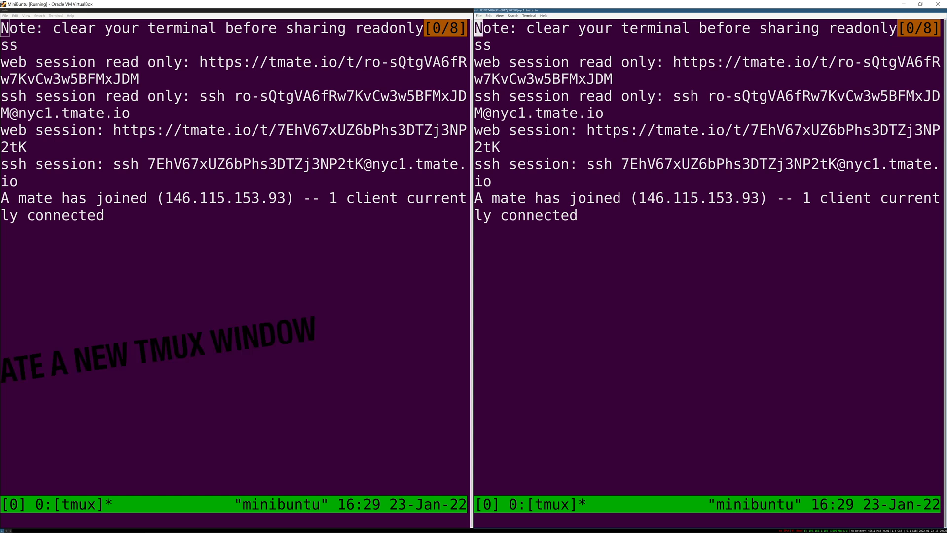
# Step: Create a new tmux window and type 'these people can see the same text'
pyautogui.press('ctrl+b c')
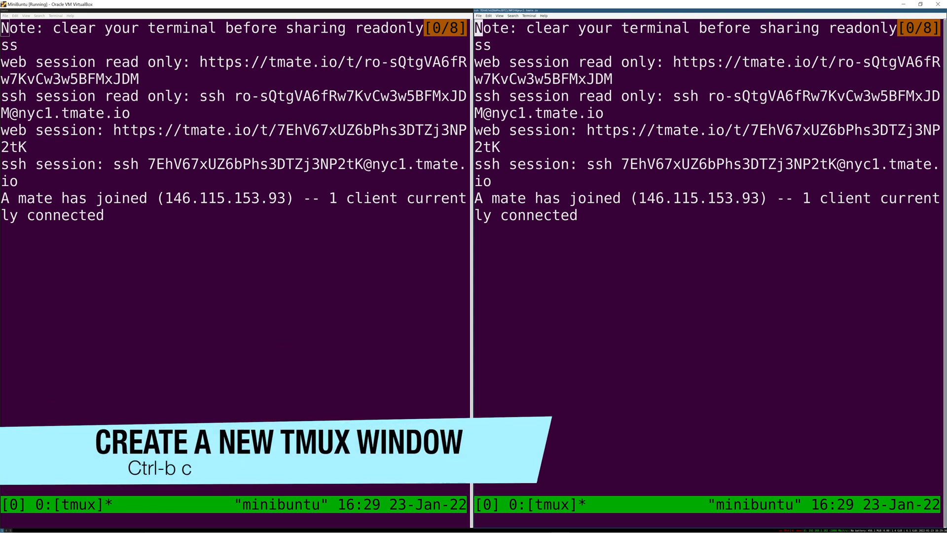
pyautogui.press('ctrl+b c')
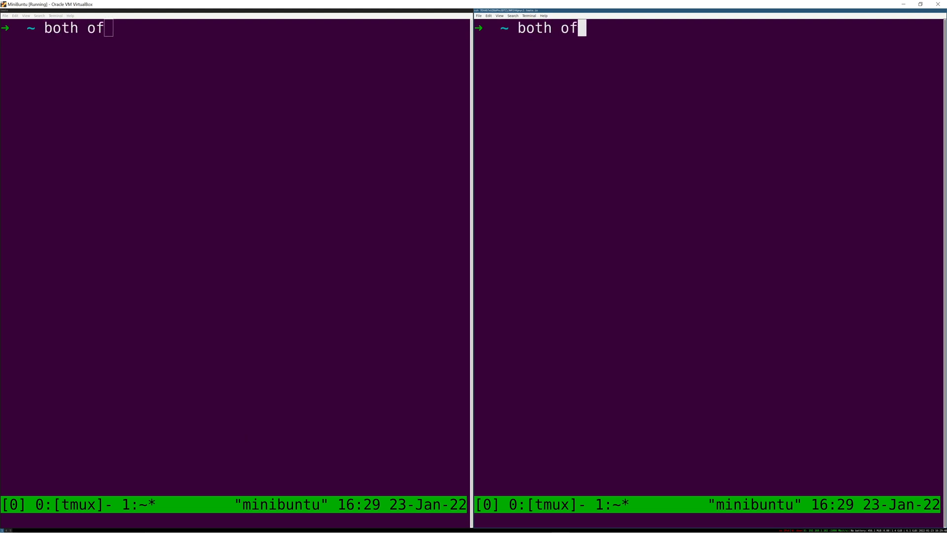
pyautogui.write('these people c')
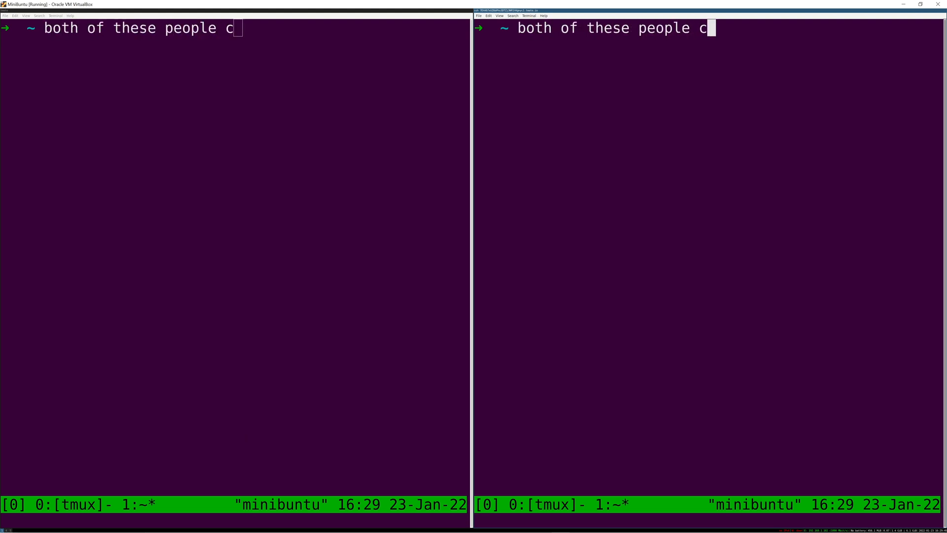
pyautogui.write('an see the same text')
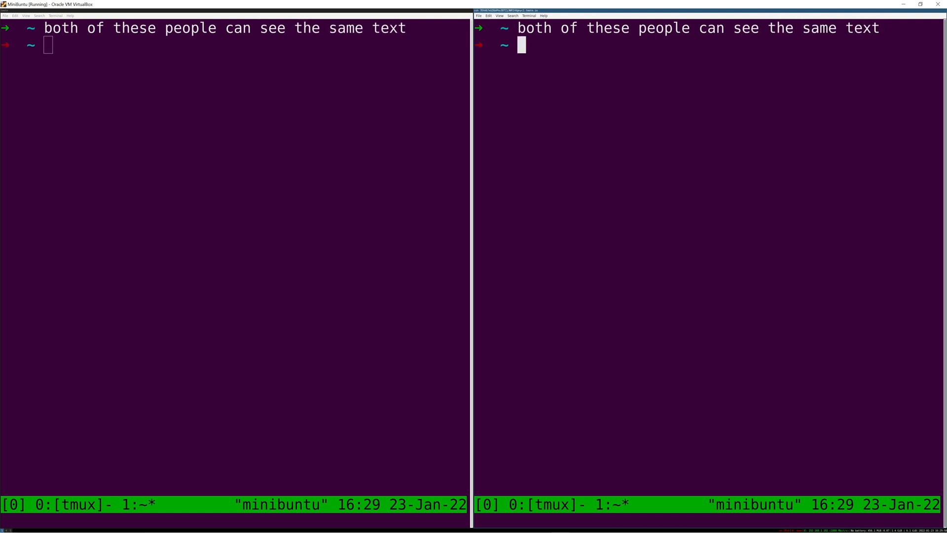
# Step: Open /tmp/testy in vim in the shared session
pyautogui.write('vim /')
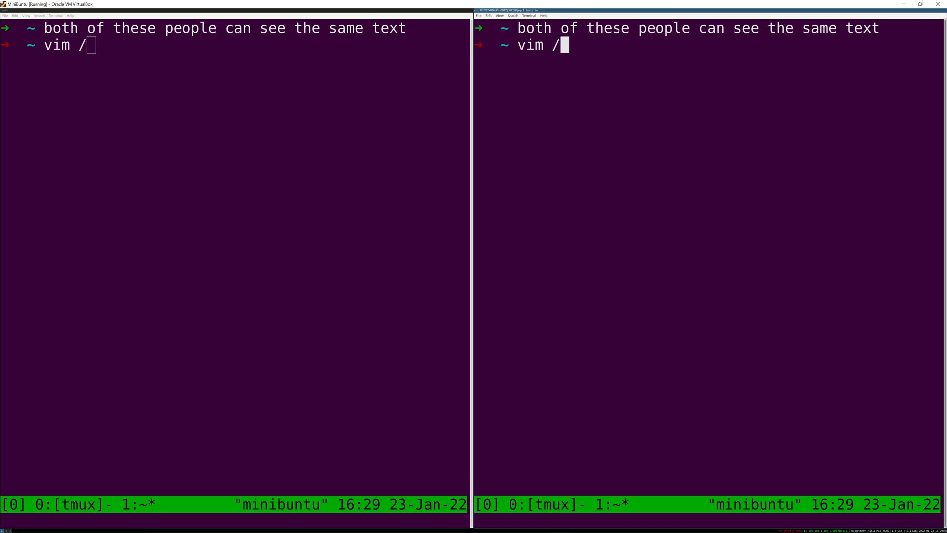
pyautogui.write('tmp/')
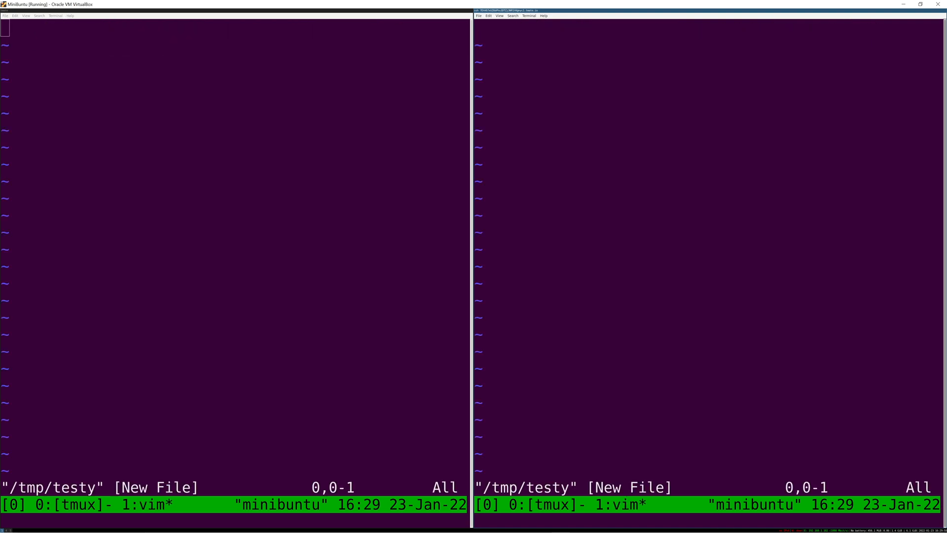
# Step: Type 'write some code!' into /tmp/testy, then quit vim without saving via :q!
pyautogui.write('write')
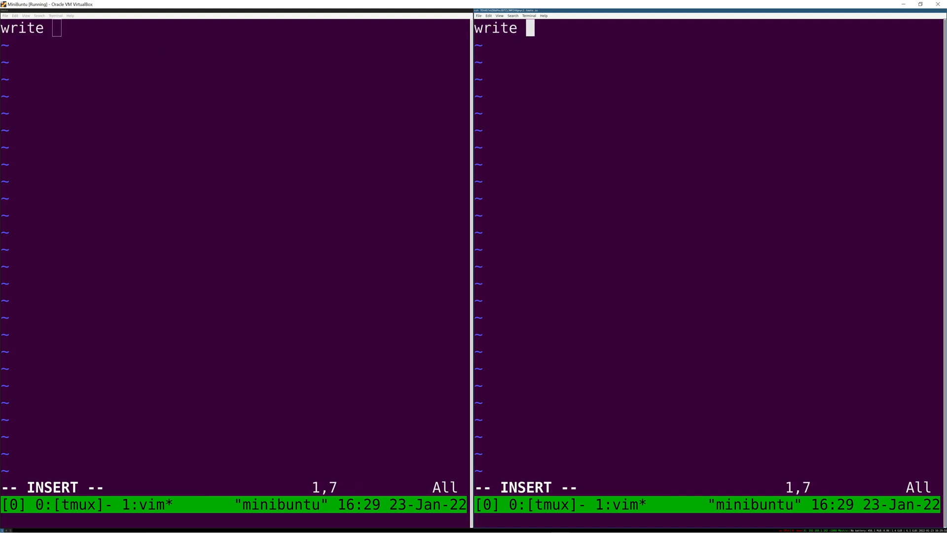
pyautogui.write('some code')
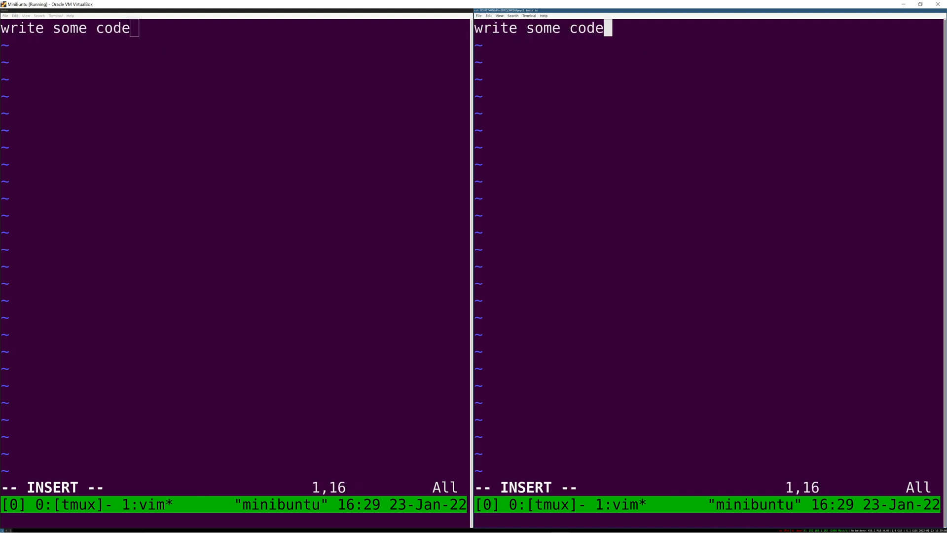
pyautogui.write('!')
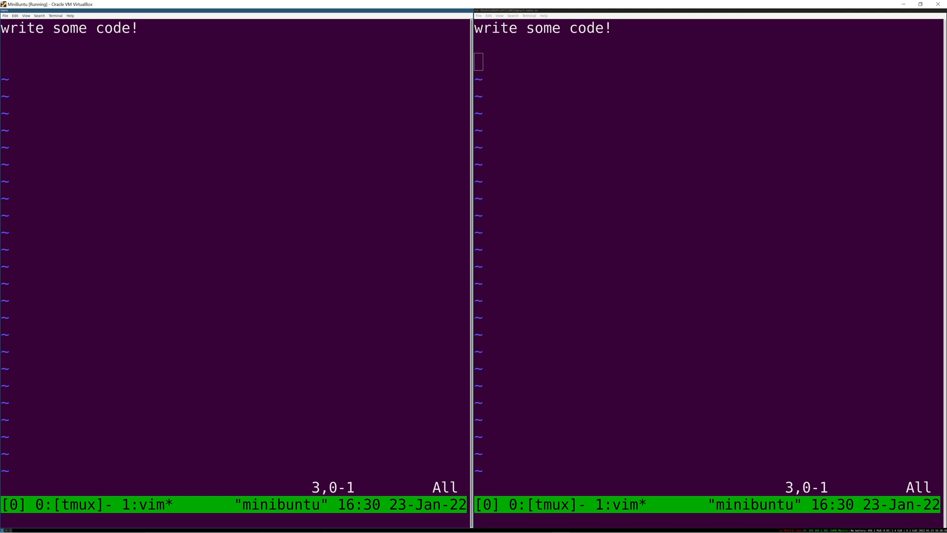
pyautogui.write(':q!')
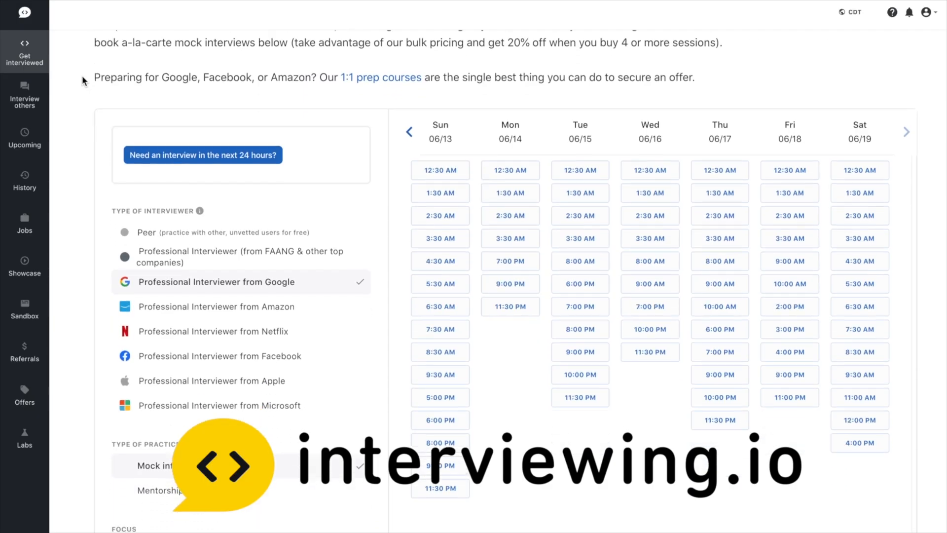
# Step: Scroll the interview replay and finish line 30 with len(cents)
pyautogui.scroll(-3)
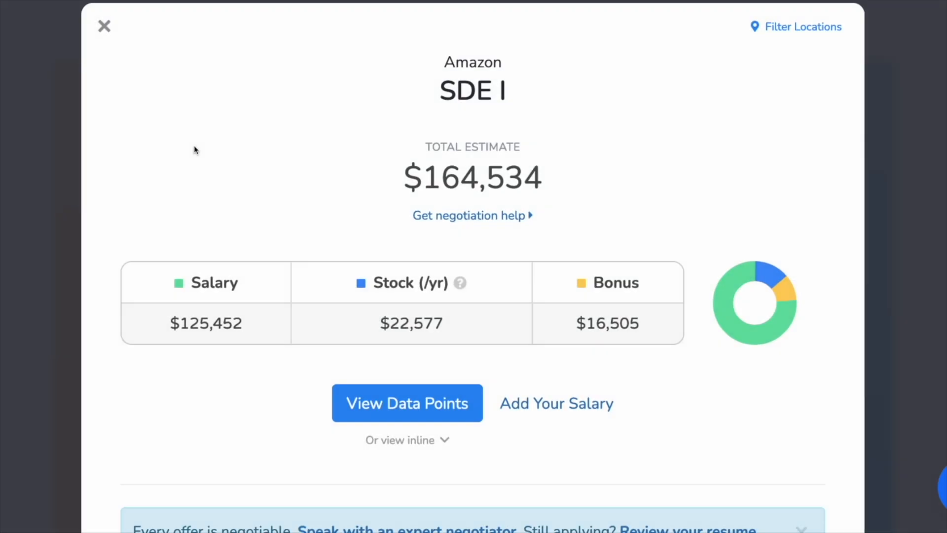
pyautogui.moveTo(34, 181)
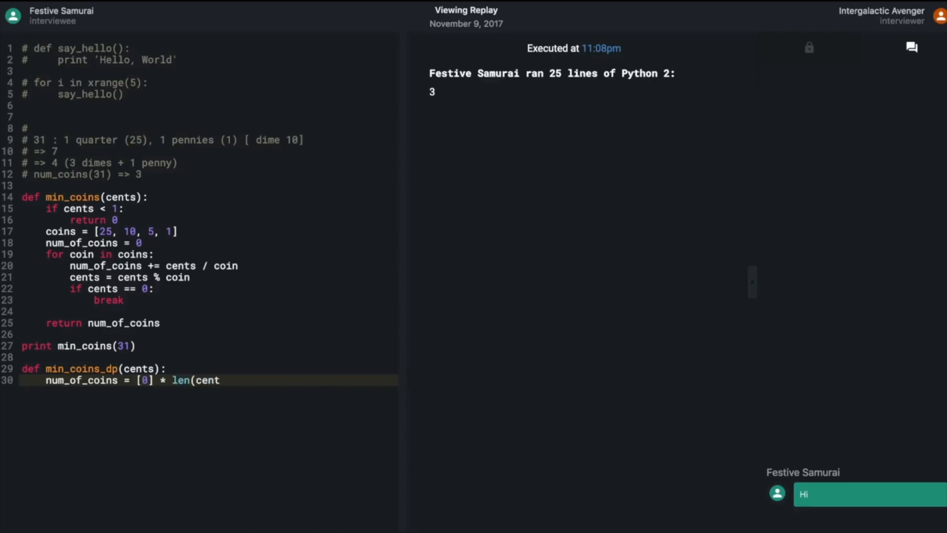
pyautogui.write('s)')
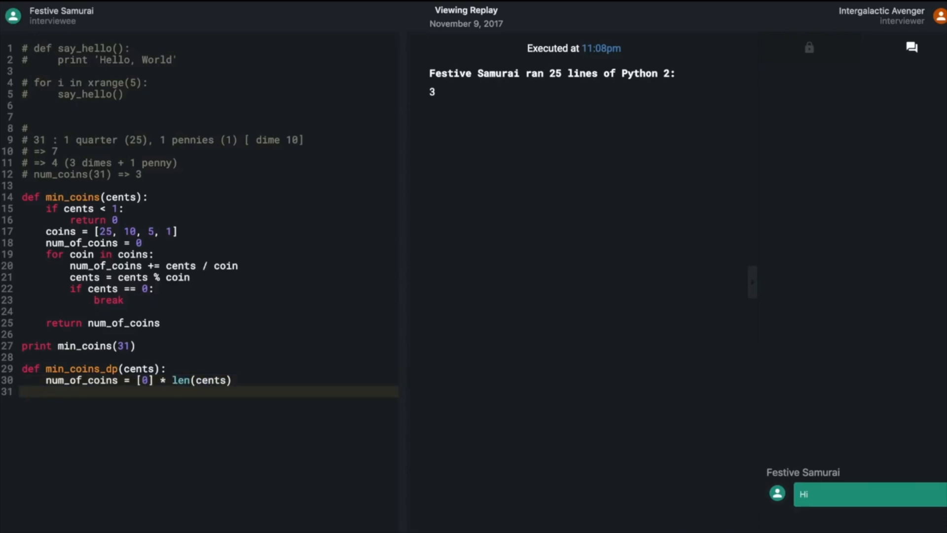